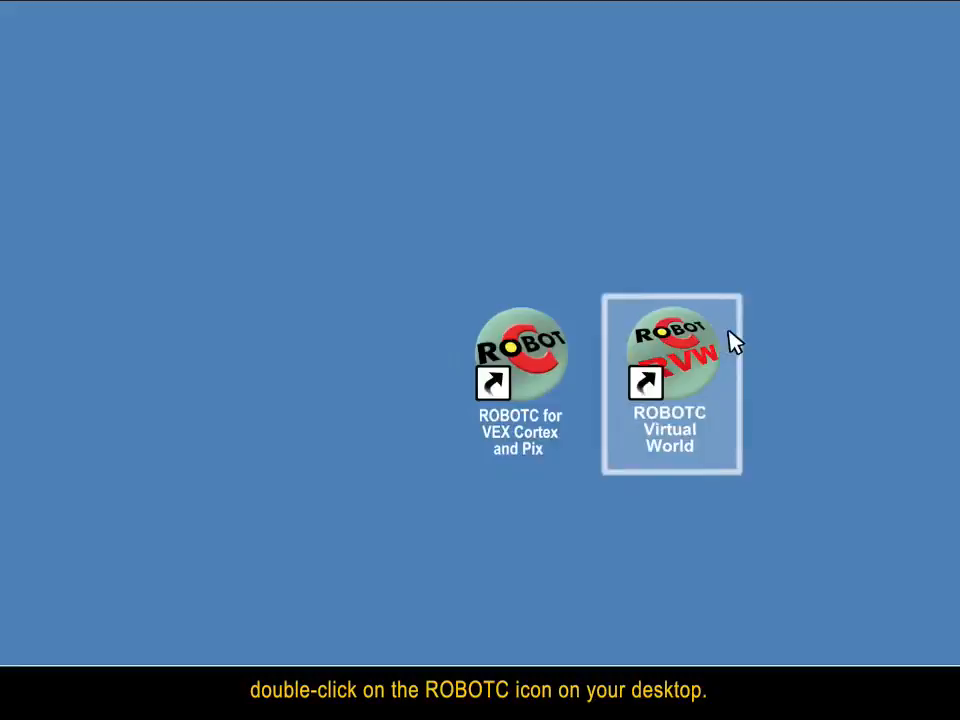
- Launch ROBOTC for VEX Cortex & PIC from its desktop shortcut
double_click(670, 350)
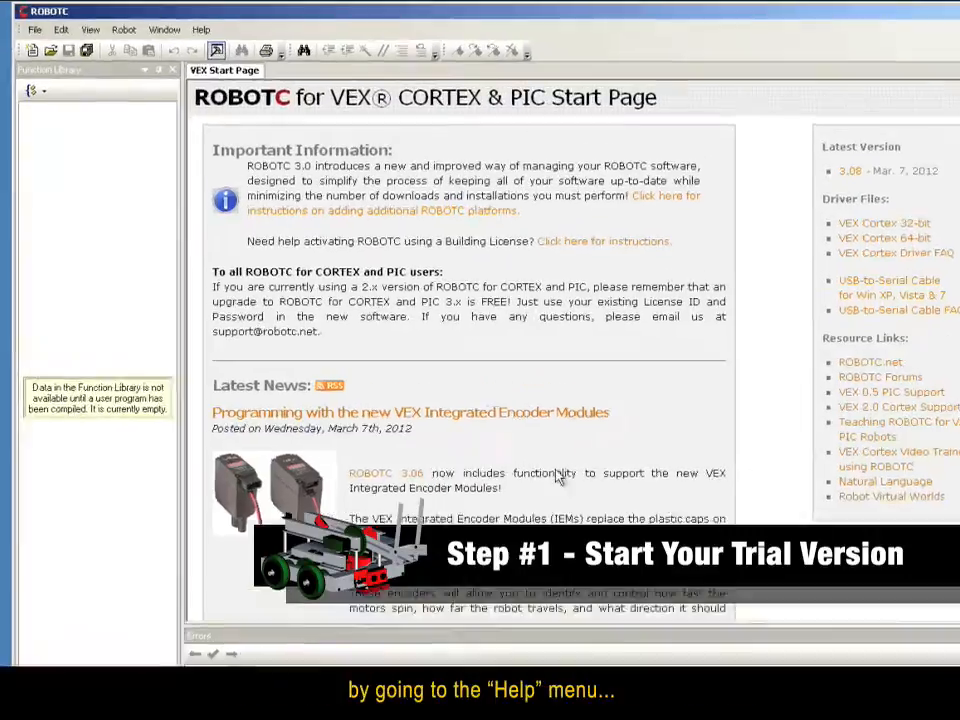
- Start adding a new license from Help > Manage Licenses, bringing up internet activation
left_click(341, 50)
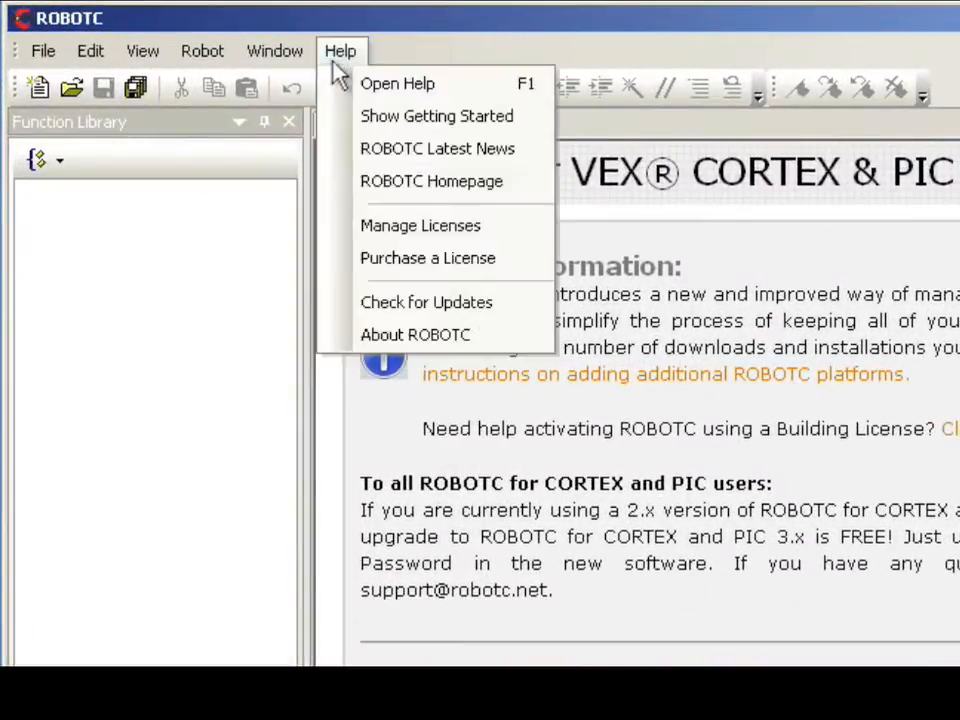
mouse_move(420, 225)
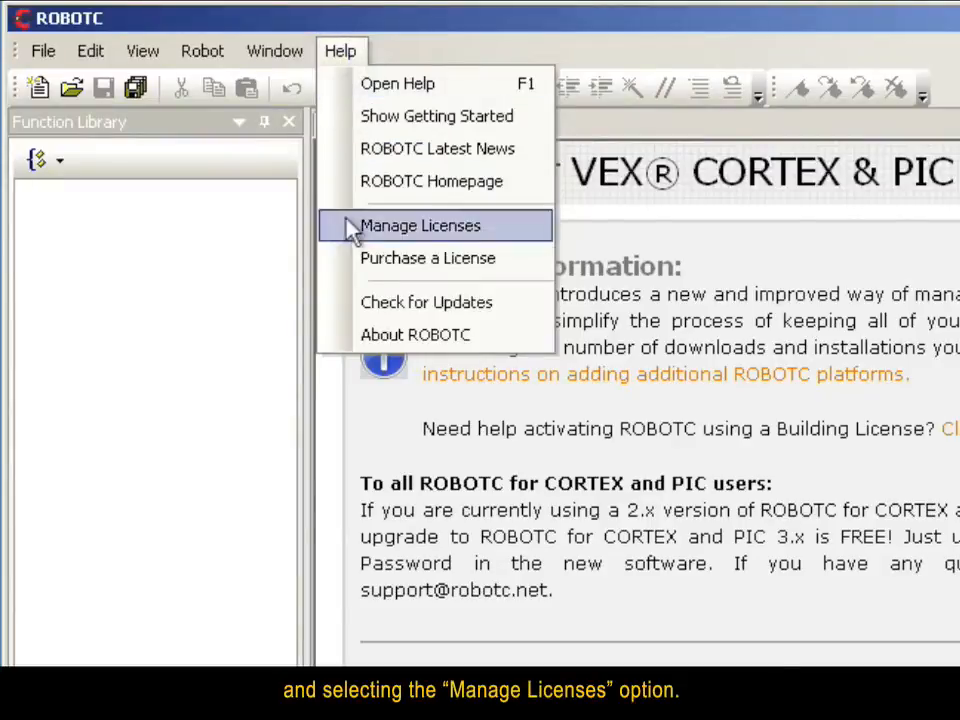
left_click(420, 225)
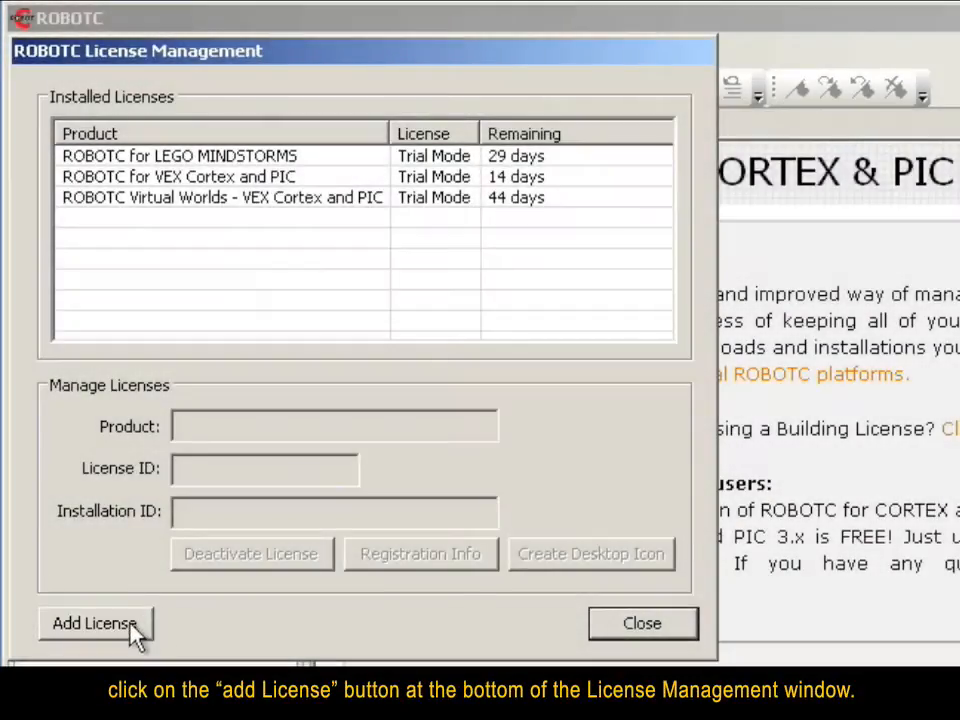
left_click(94, 623)
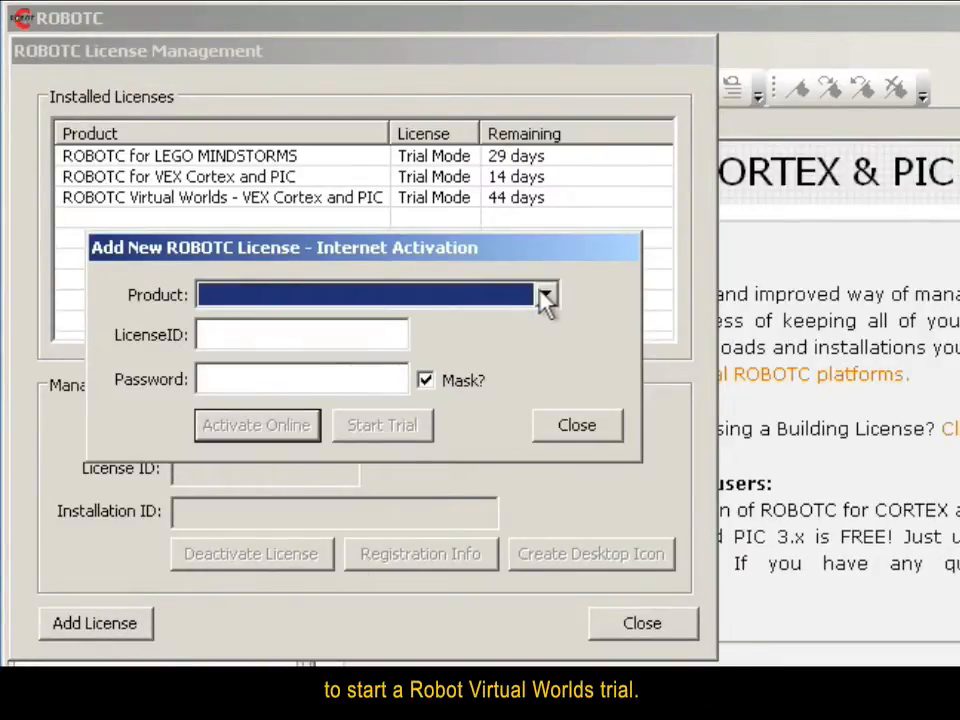
- Start a free trial for the ROBOTC Virtual Worlds - MINDSTORMS product
left_click(544, 294)
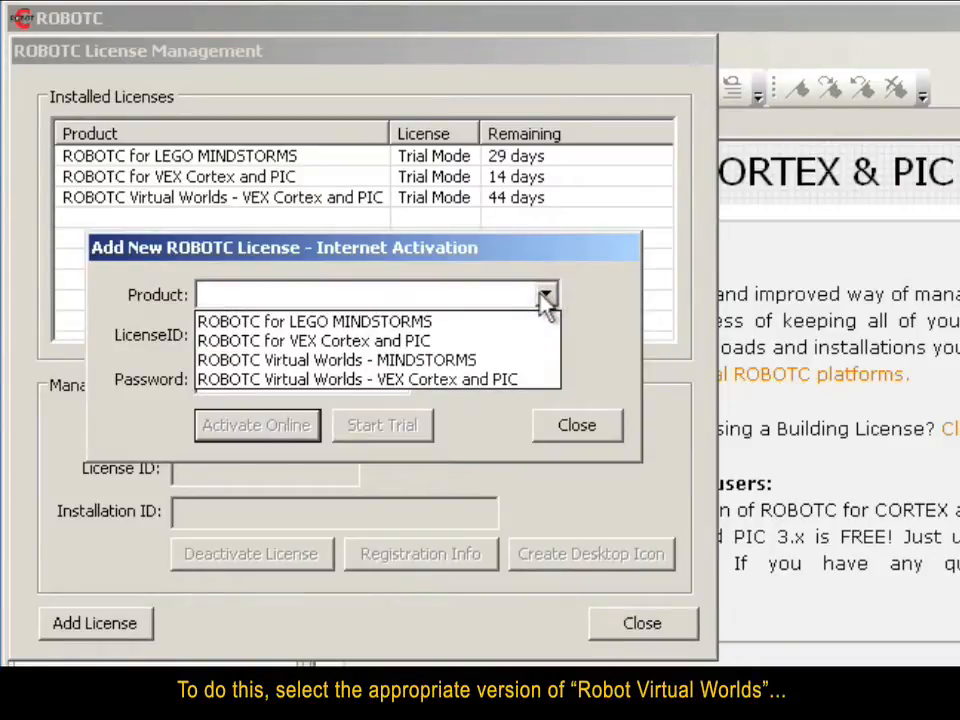
mouse_move(312, 341)
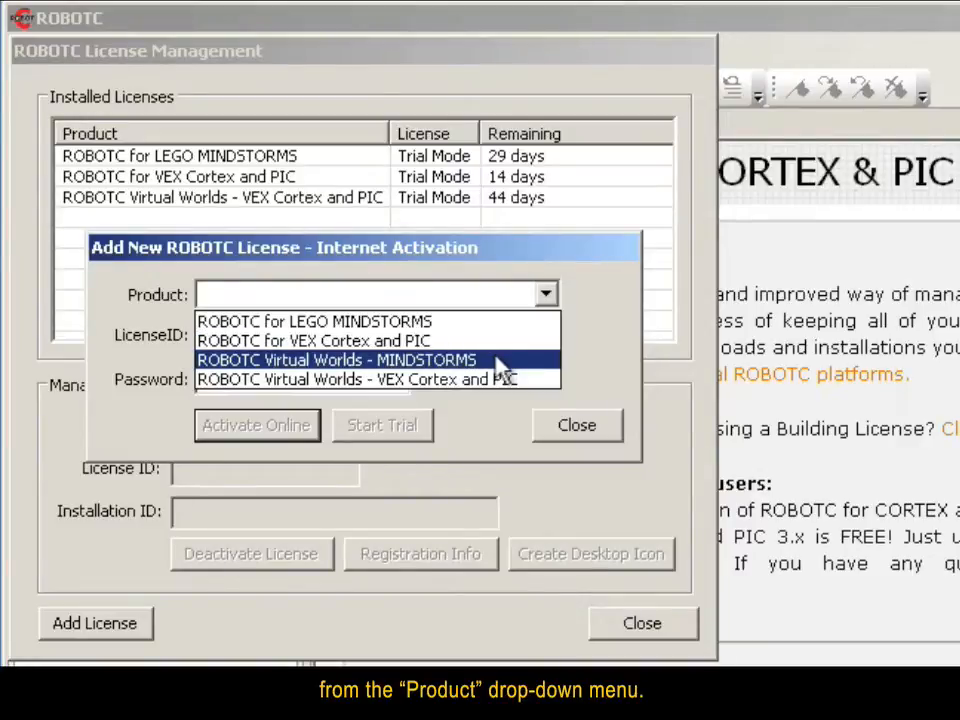
left_click(337, 359)
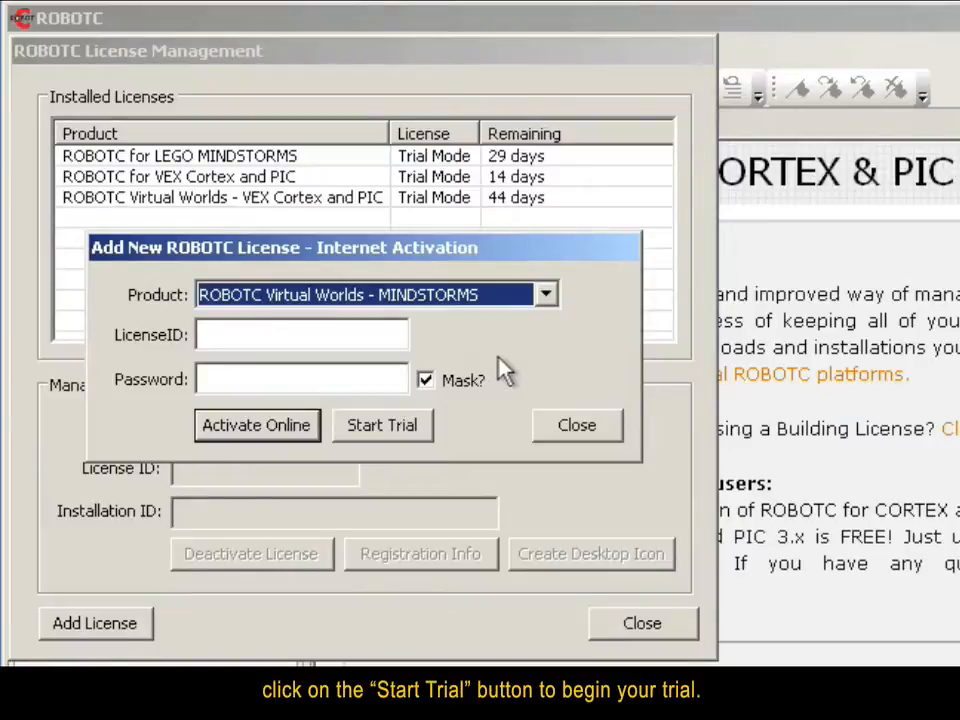
mouse_move(410, 440)
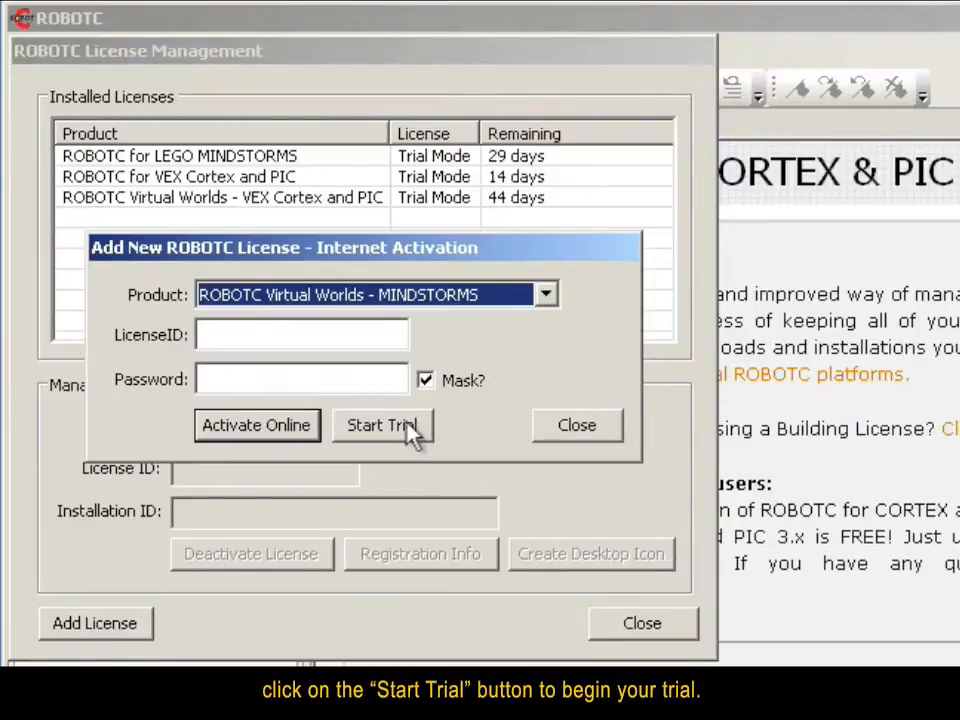
left_click(381, 425)
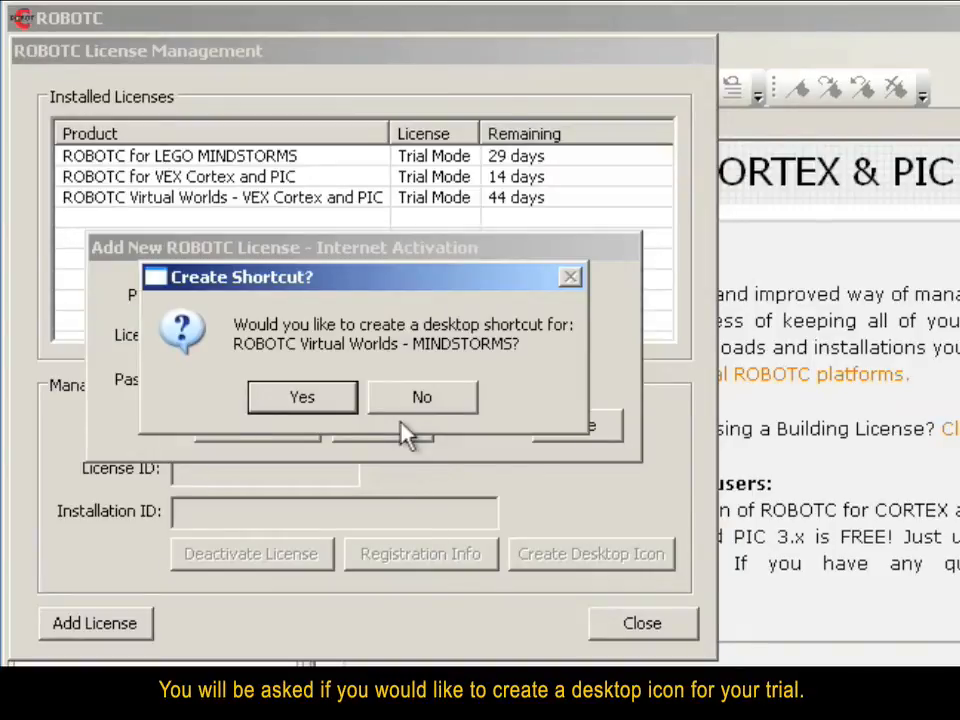
mouse_move(355, 425)
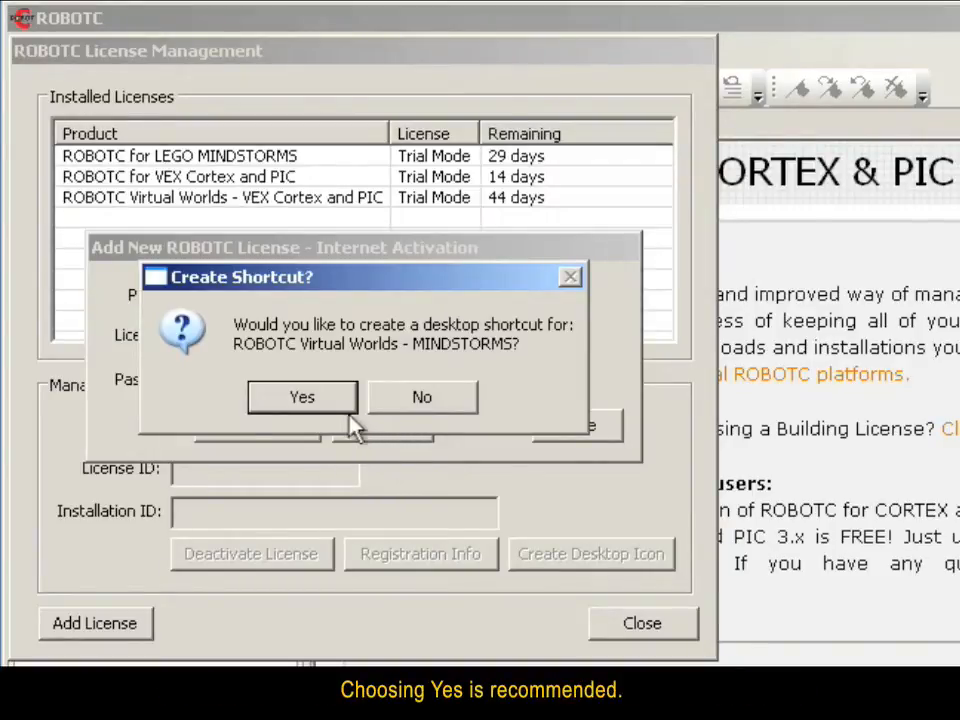
- Accept the desktop shortcut for the 60-day trial and close License Management
left_click(302, 396)
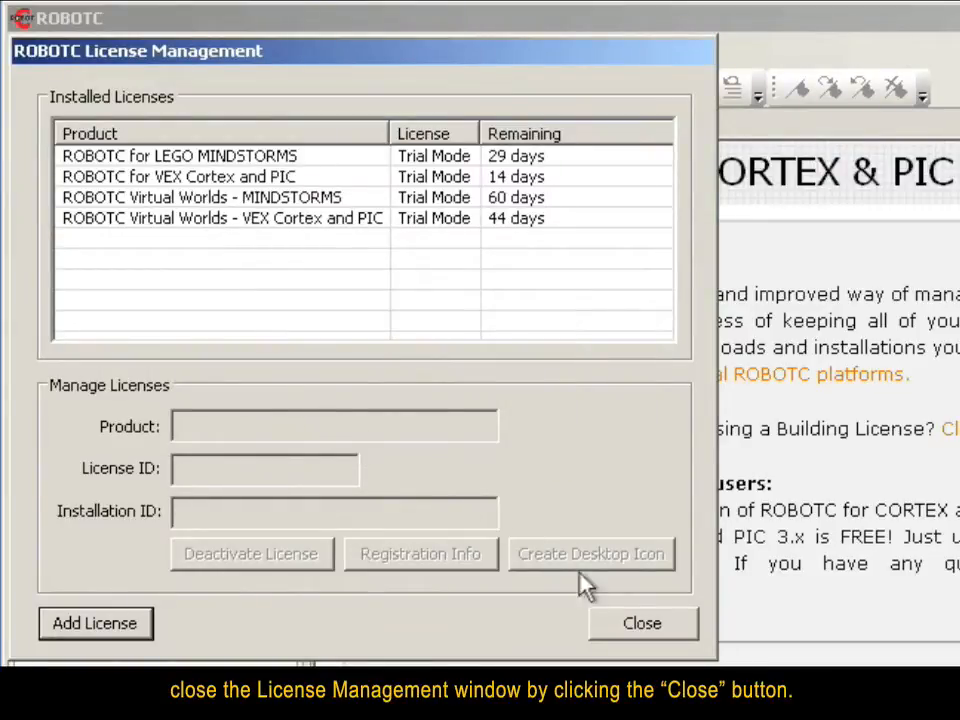
left_click(641, 623)
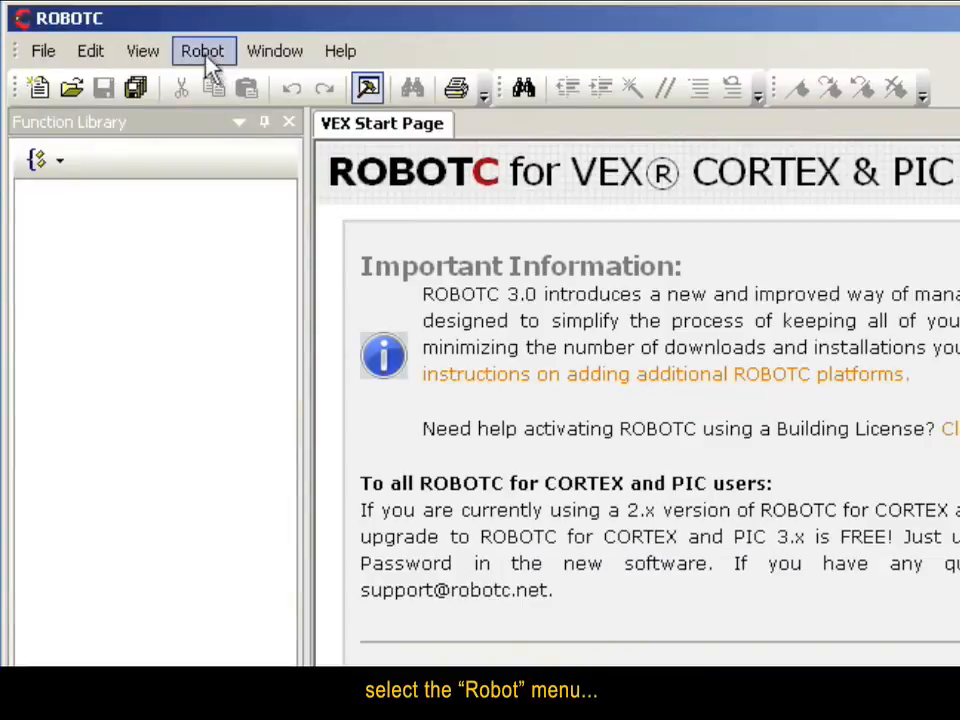
- Switch the Robot > Compiler Target setting from Physical Robot to Virtual Worlds
left_click(203, 50)
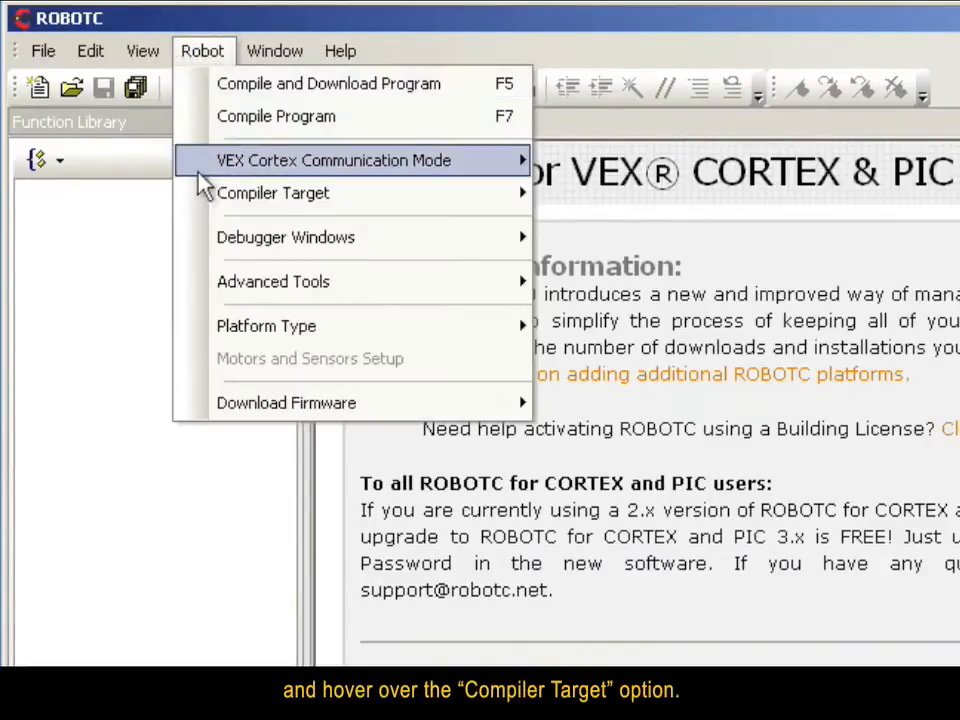
mouse_move(273, 193)
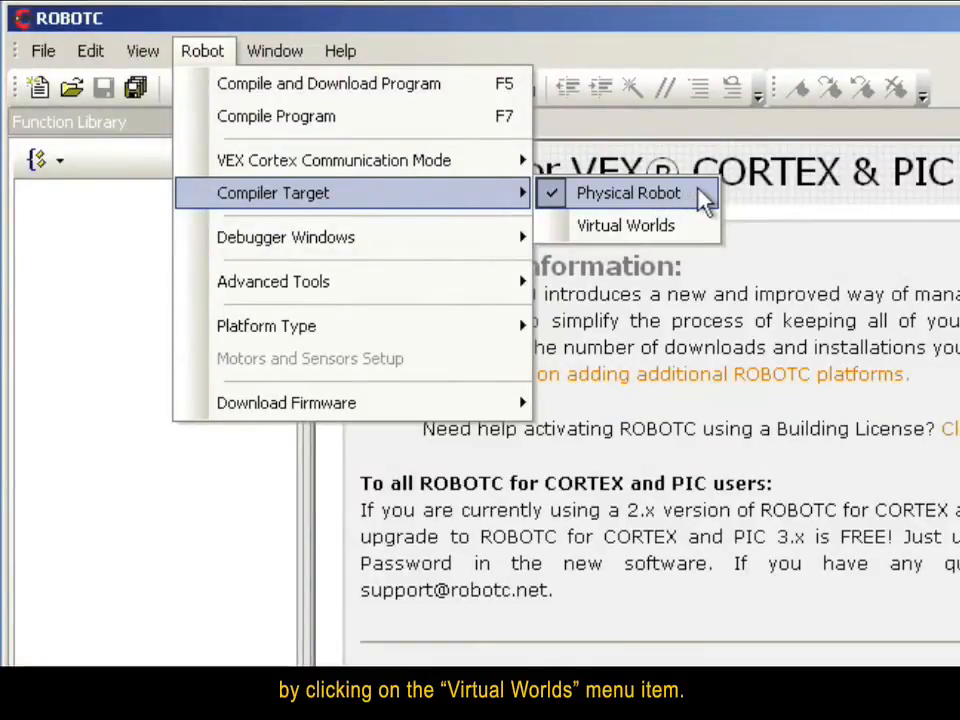
left_click(625, 225)
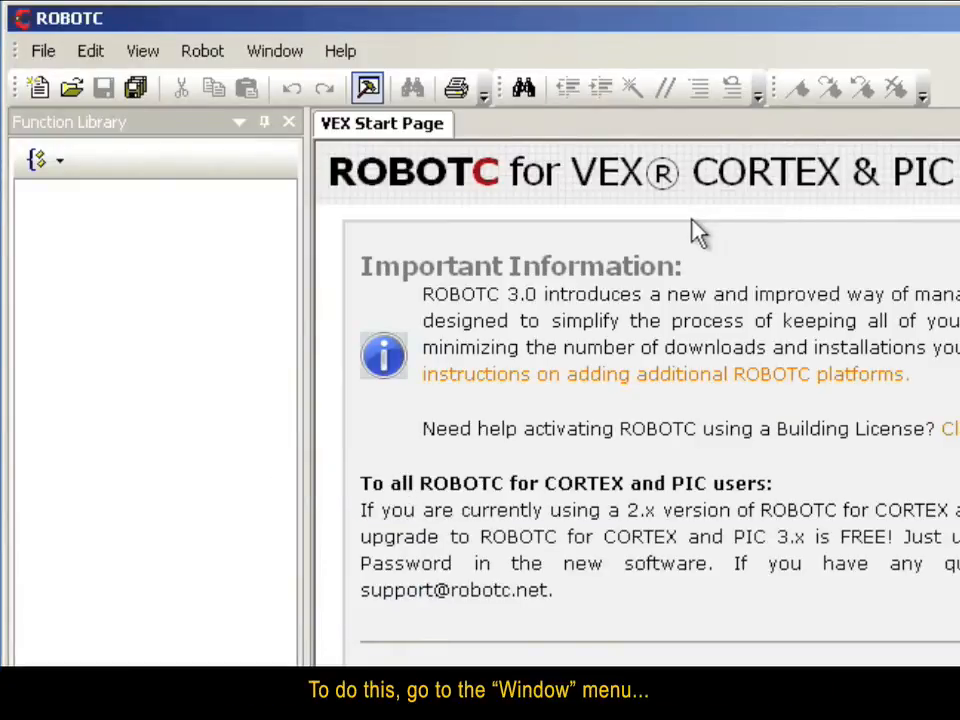
mouse_move(275, 51)
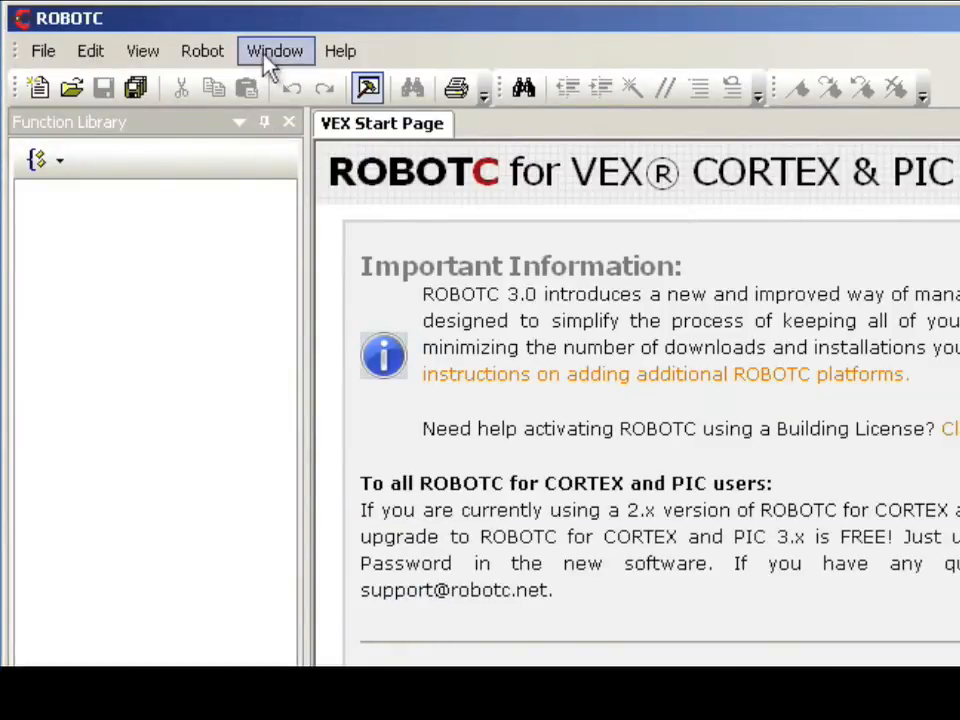
- Choose Learning ROBOTC Tables Preview as the virtual world via the Window menu
left_click(275, 51)
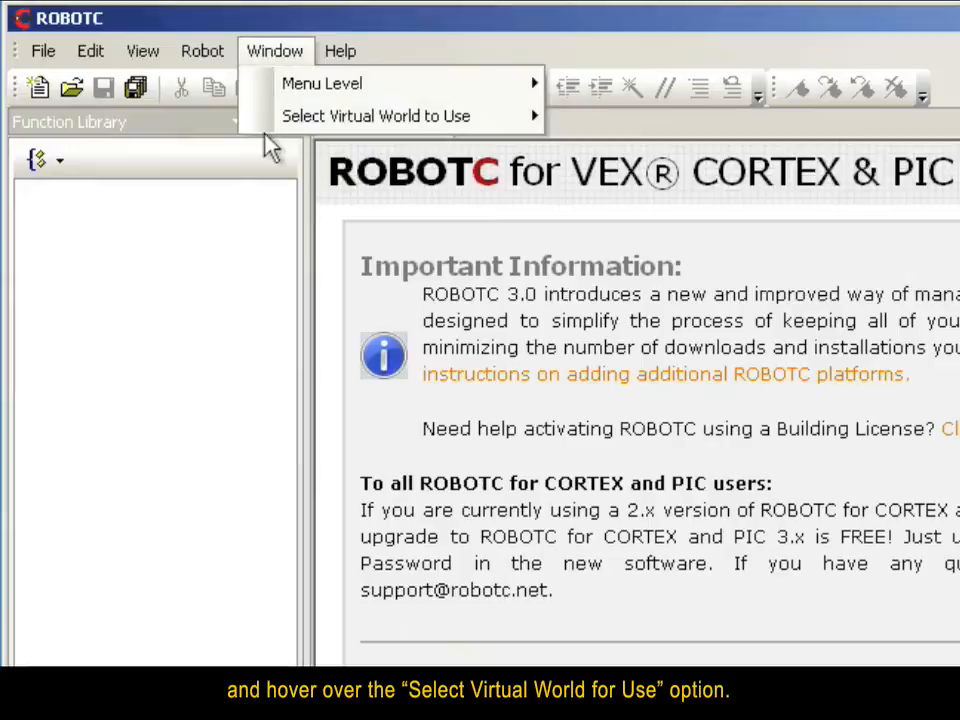
mouse_move(390, 115)
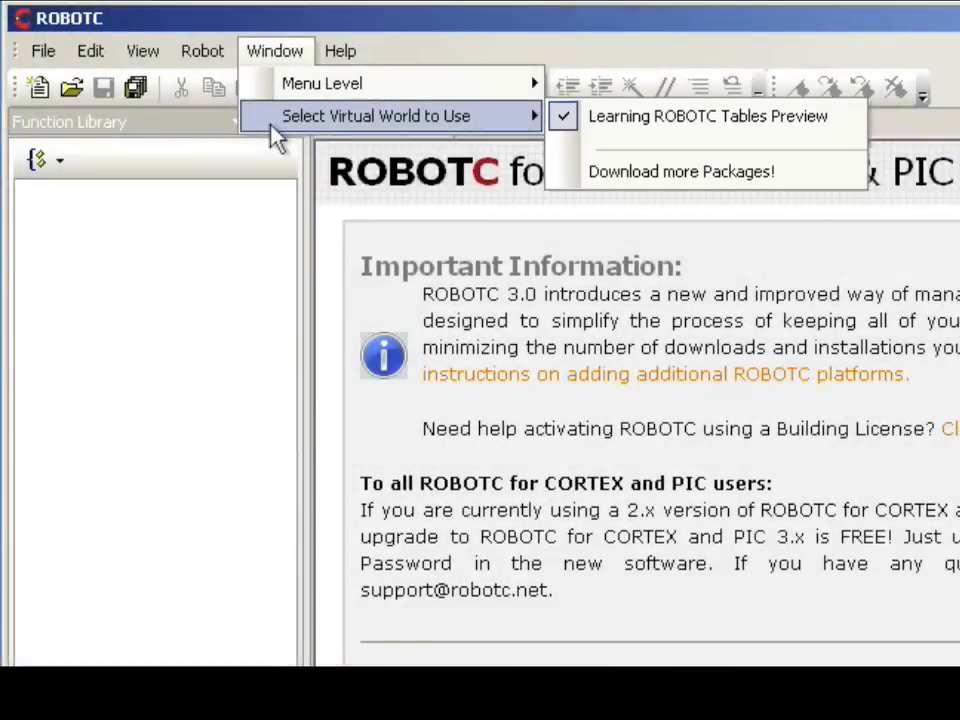
mouse_move(350, 135)
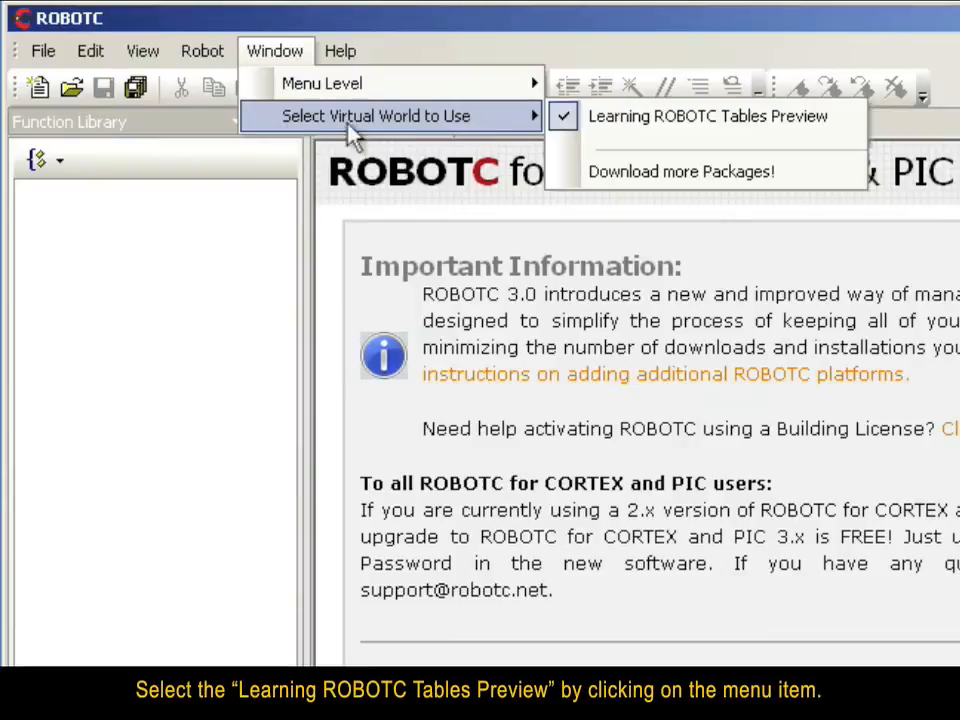
mouse_move(712, 116)
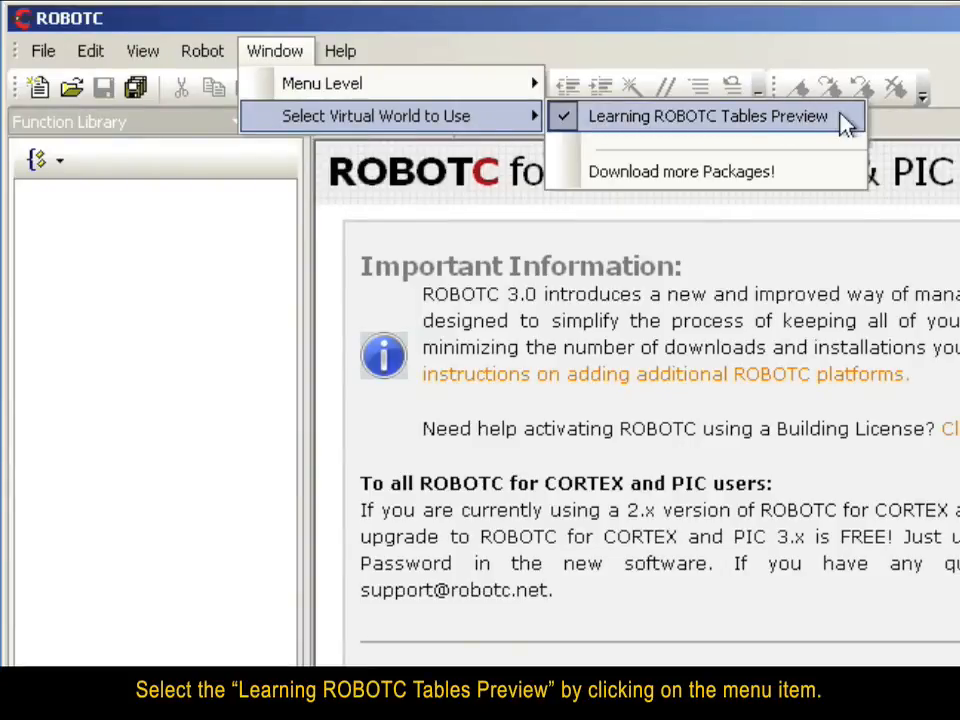
left_click(711, 116)
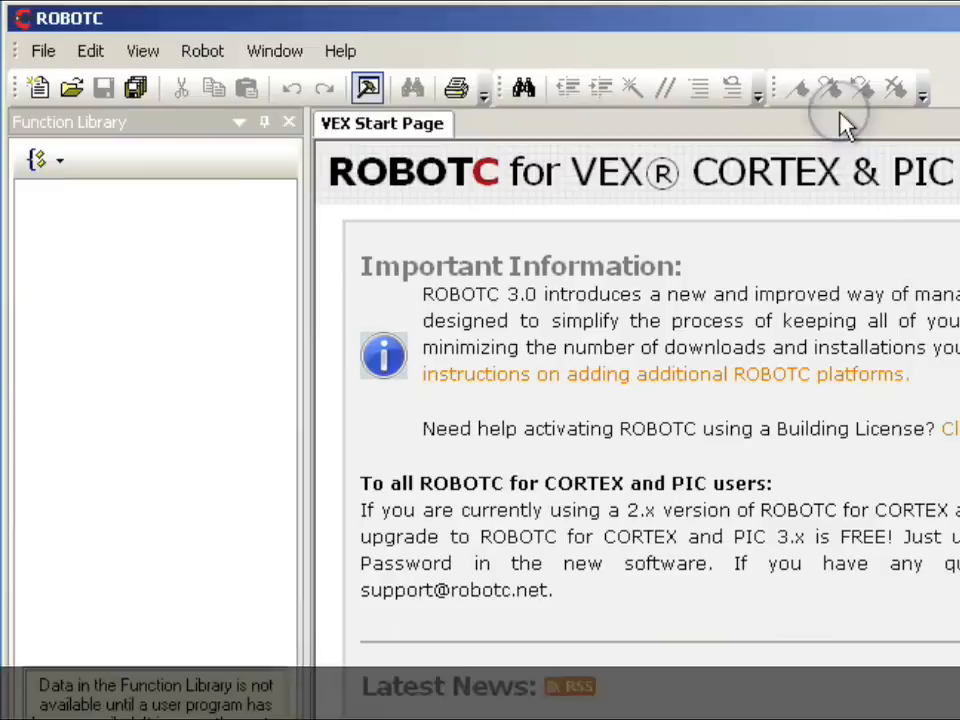